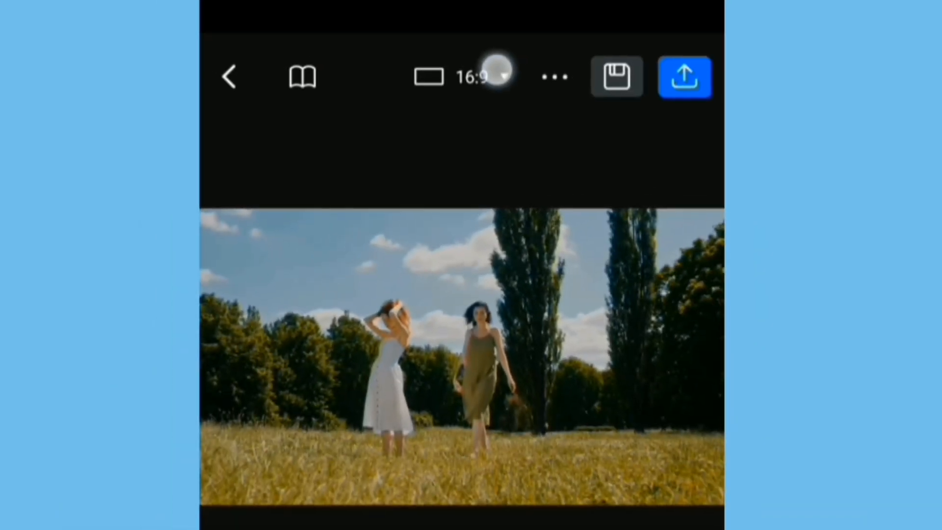
Step: Open the Frame Ratio choices from the 16:9 dropdown above the dancing clip
click(461, 76)
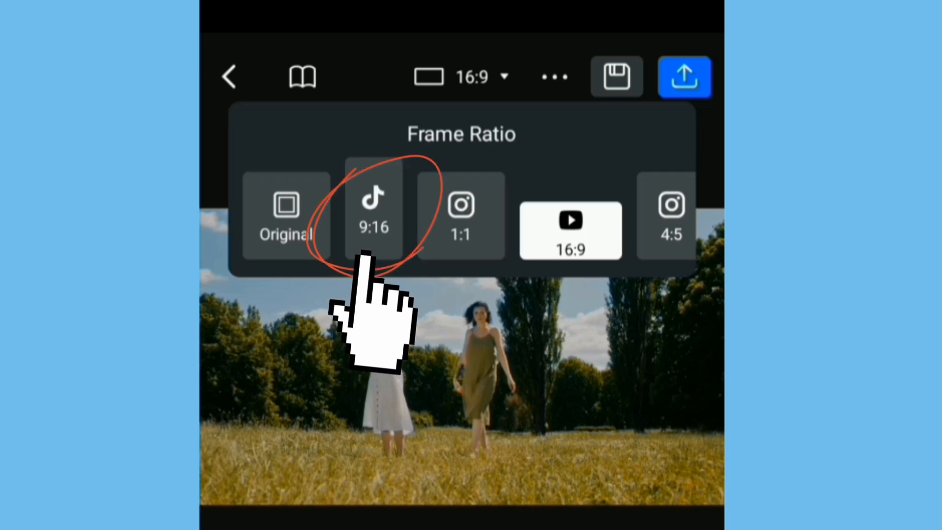
Step: Switch the project to 9:16 and play the vertical dancing clip preview
click(372, 213)
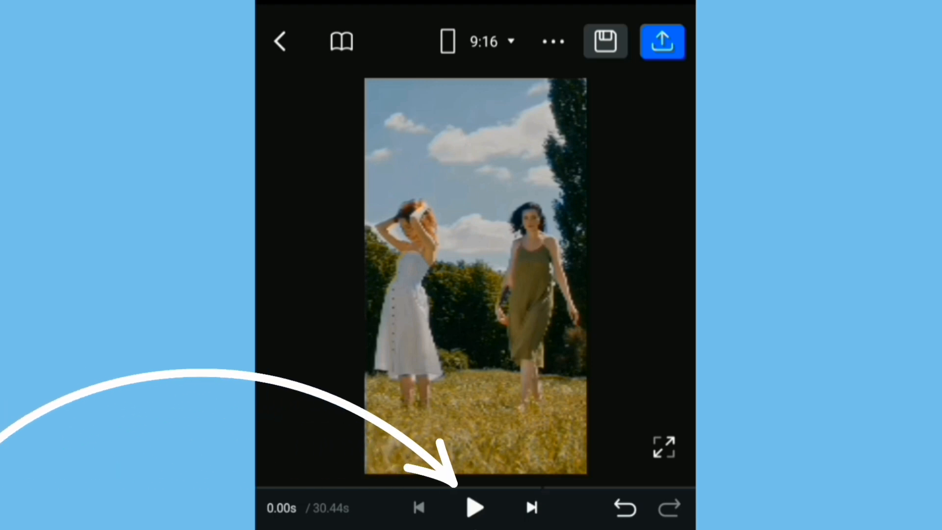
click(475, 507)
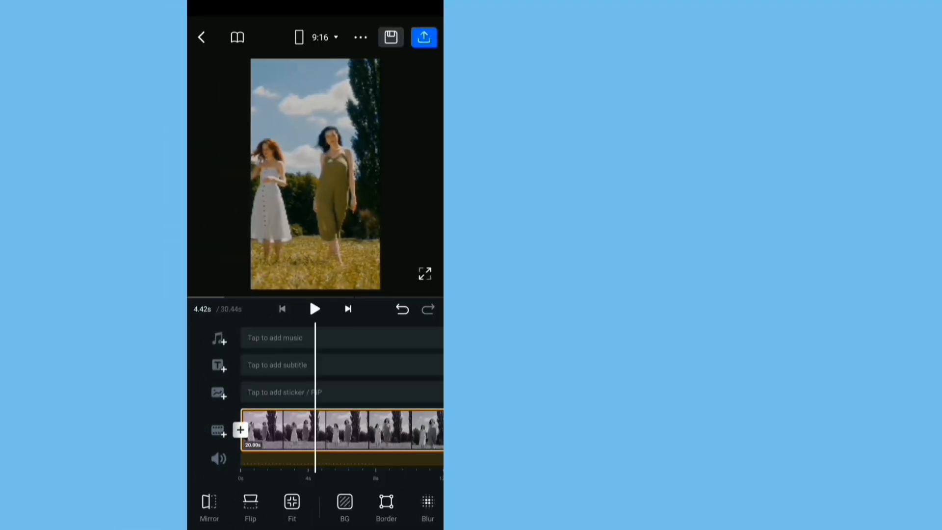
Step: Move along the timeline and select the second clip, the office meeting scene
click(424, 37)
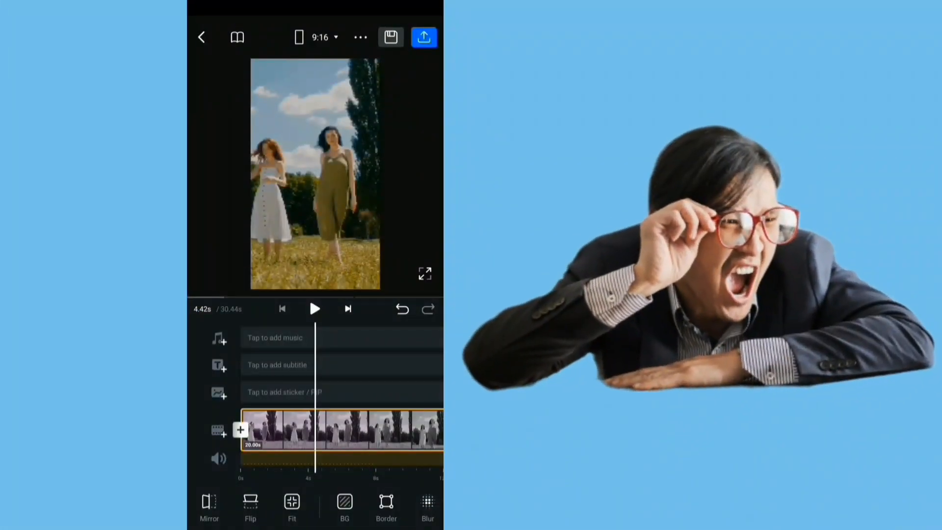
click(321, 36)
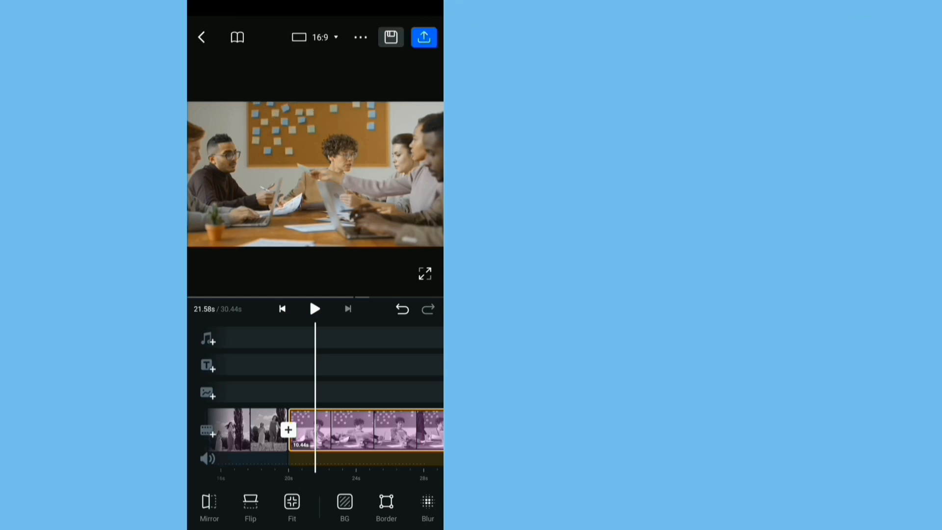
Step: Set the frame ratio to 9:16 for the meeting scene and close the ratio panel
click(314, 36)
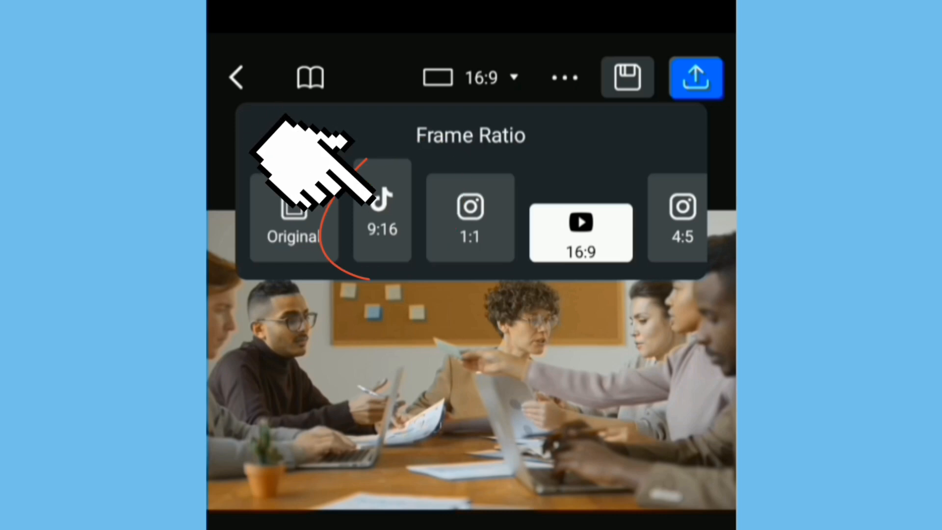
click(382, 213)
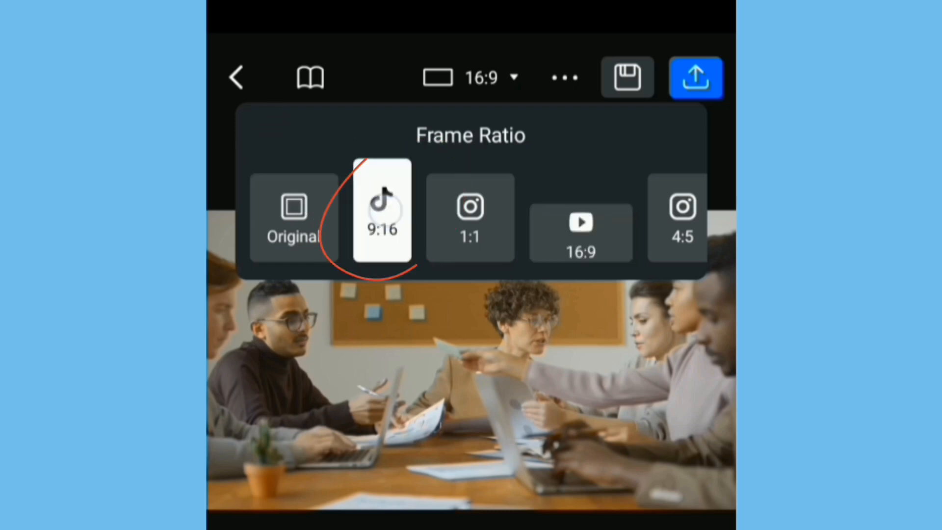
click(380, 211)
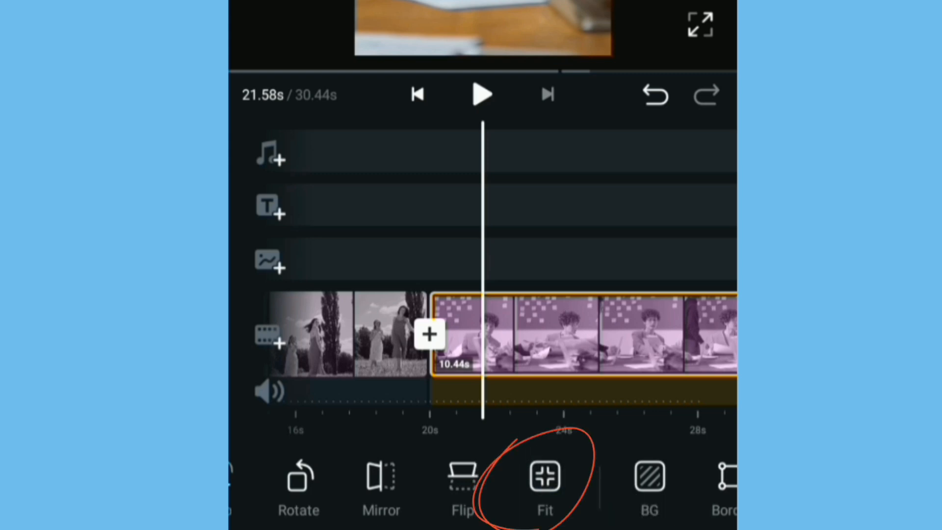
Step: Fit the meeting clip inside the frame with black bars and play the preview
click(544, 476)
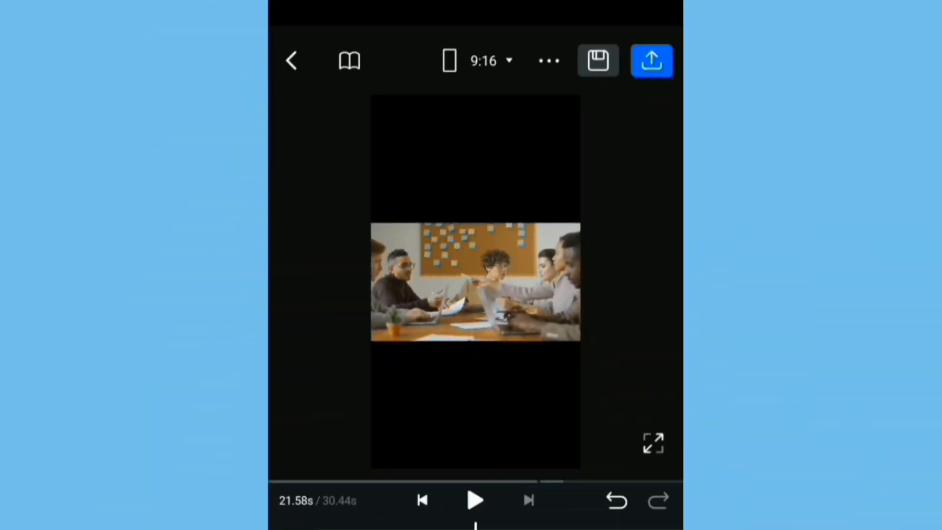
click(474, 500)
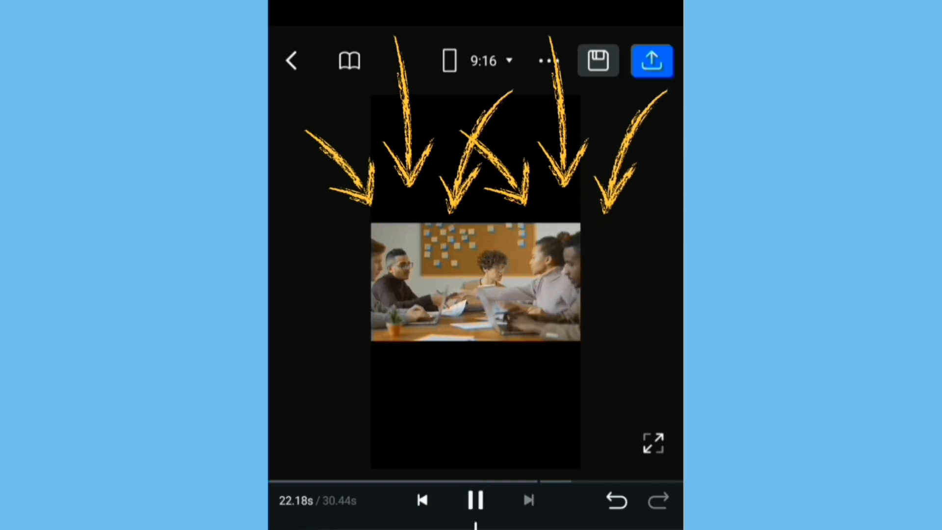